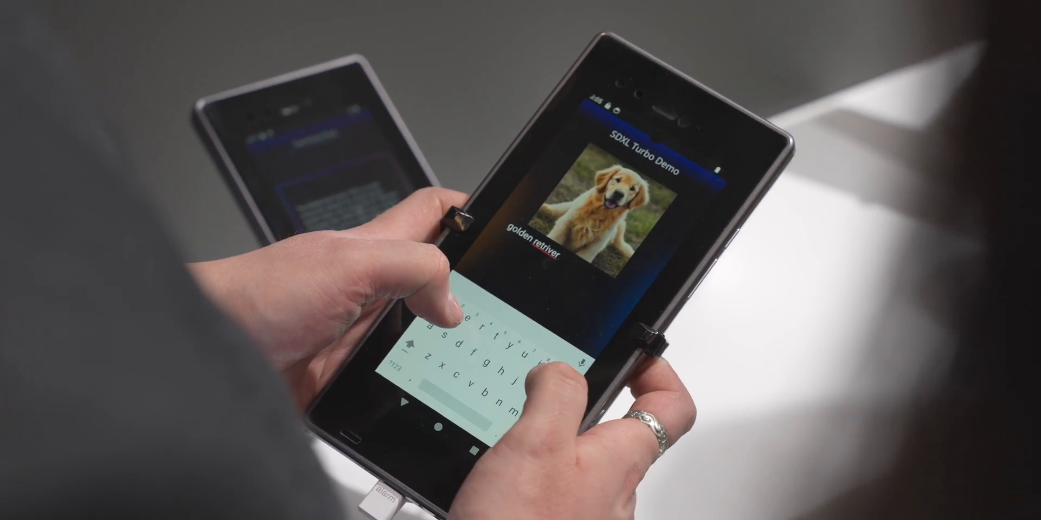
pyautogui.write('puppy')
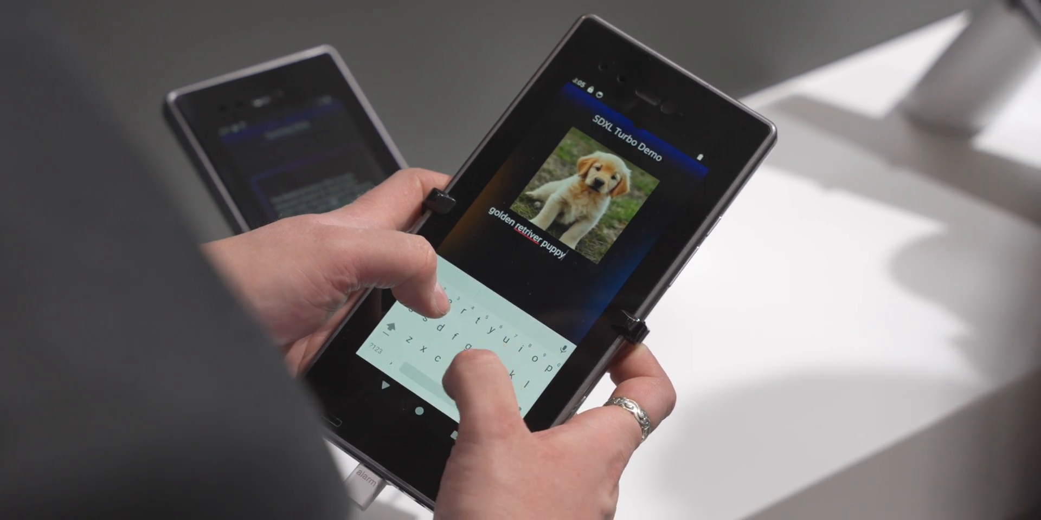